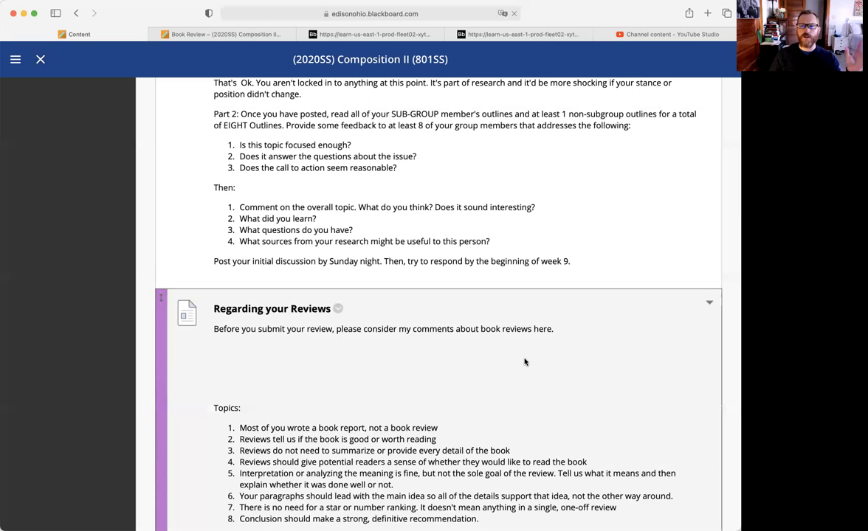
mouse_move(576, 342)
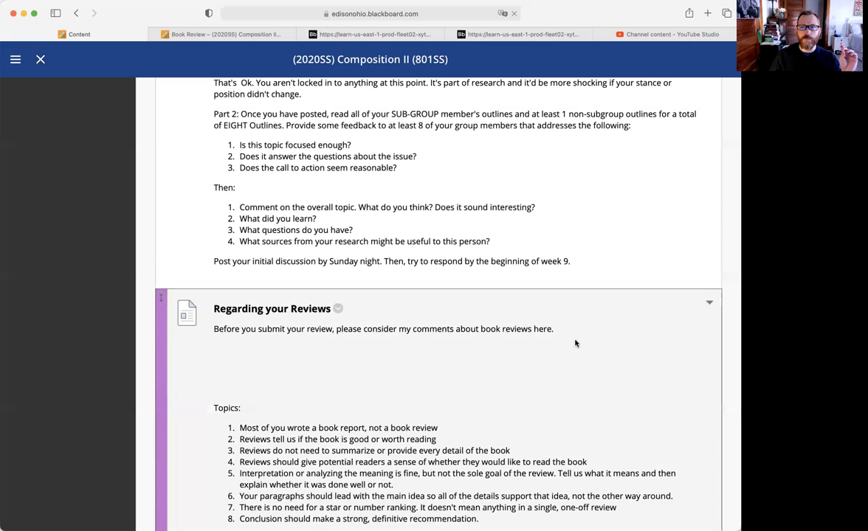
mouse_move(588, 354)
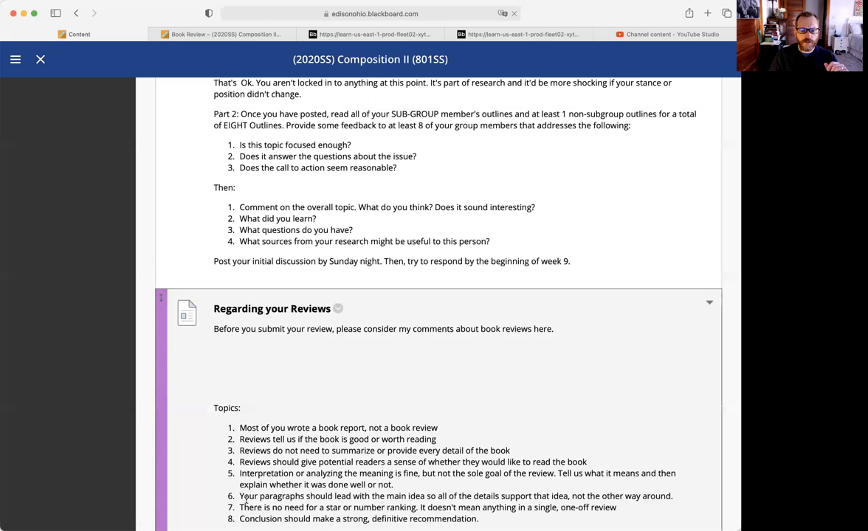
Open Book Review Sample 1.pdf from the Book Review Samples section of the course page
left_click_drag(239, 508, 307, 507)
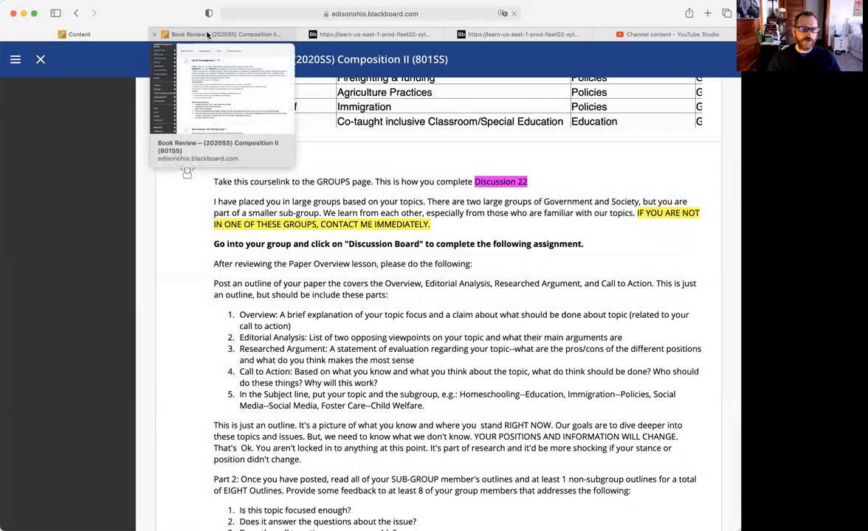
left_click(279, 80)
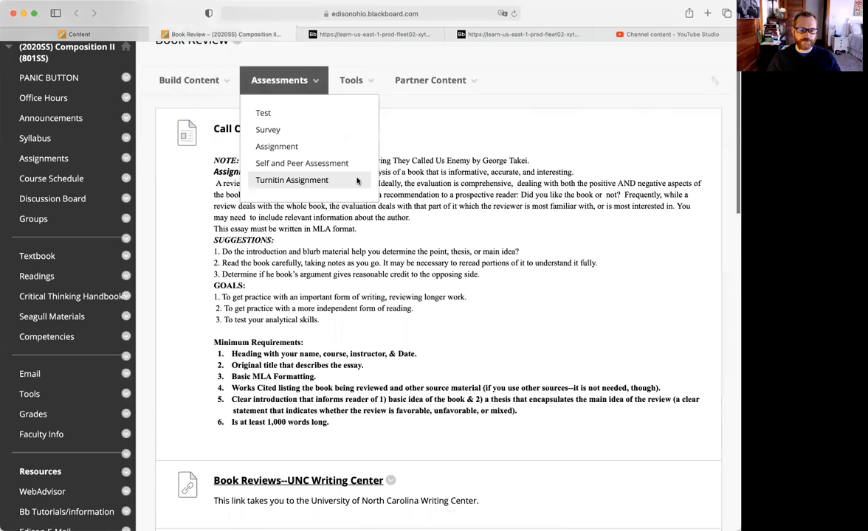
scroll("down", 3)
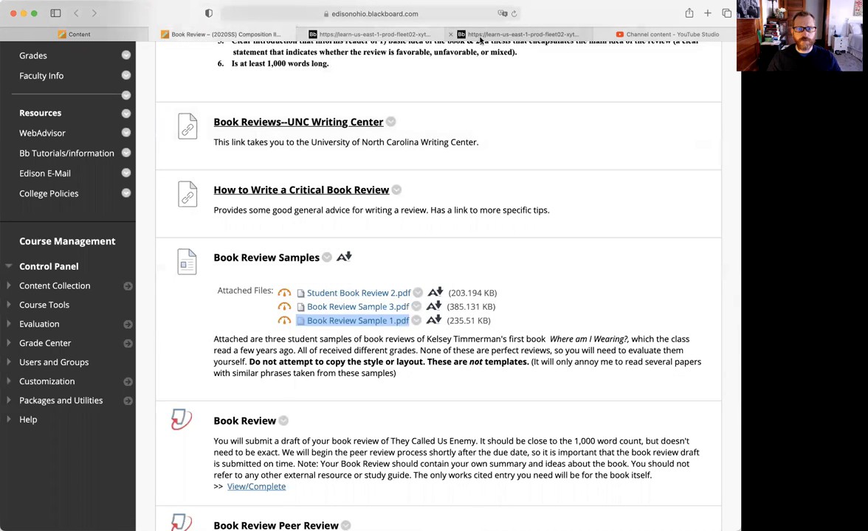
left_click(357, 321)
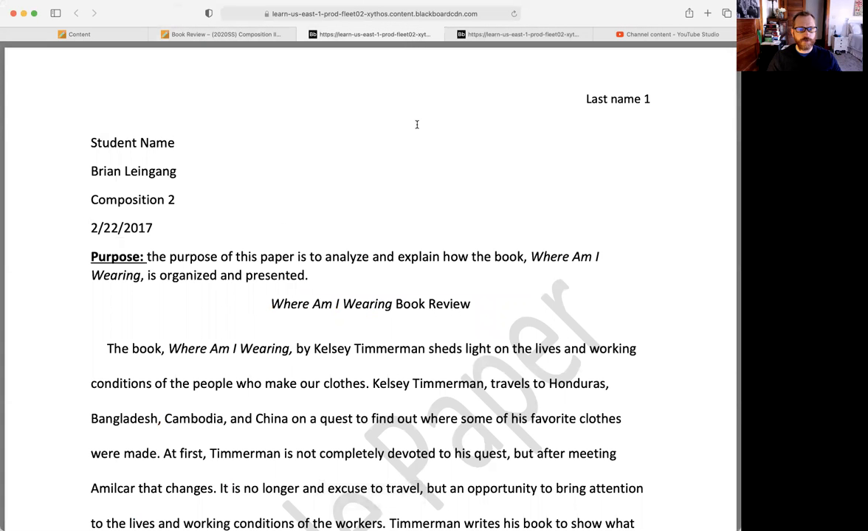
Highlight the paper's purpose statement and move down to the opening summary paragraph
scroll("down", 3)
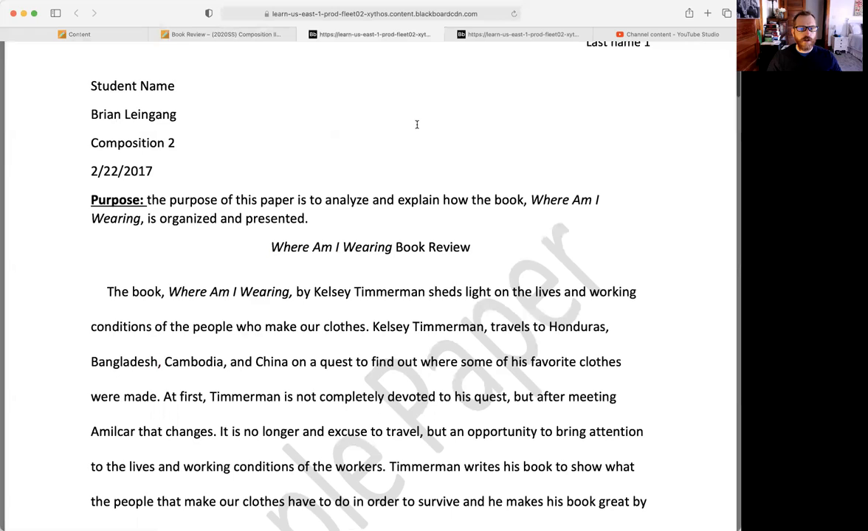
scroll("down", 3)
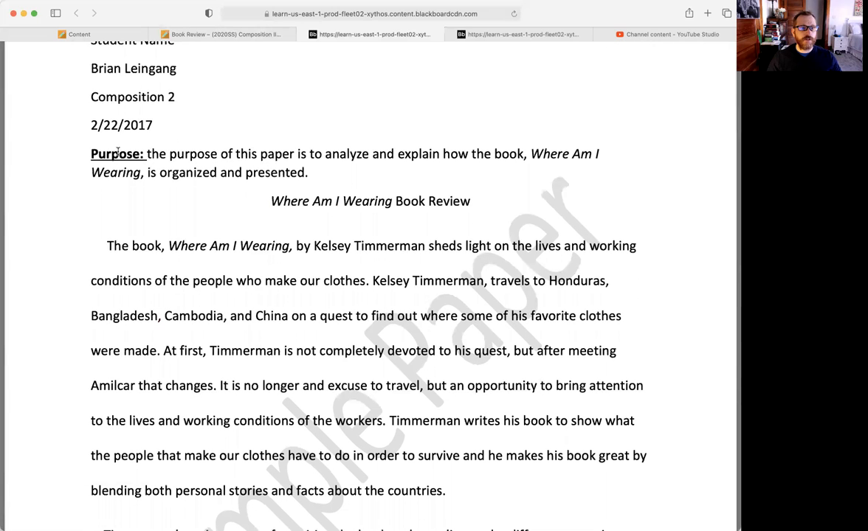
left_click_drag(90, 154, 307, 171)
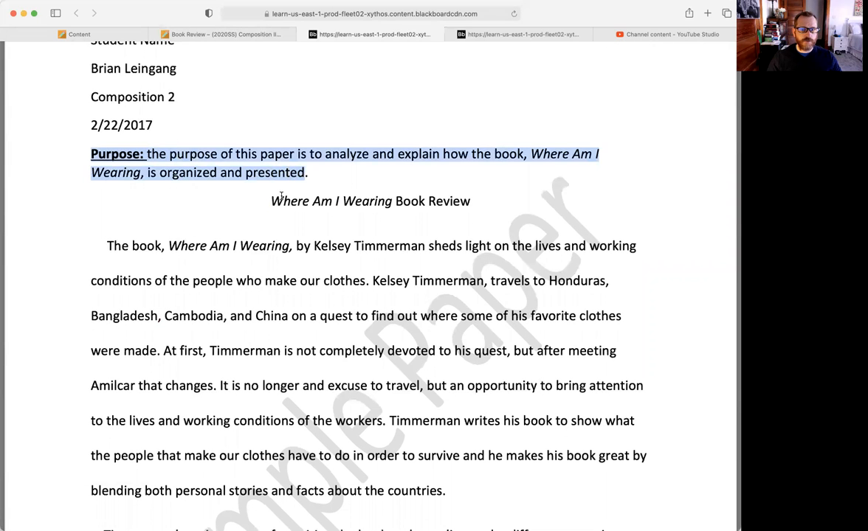
scroll("down", 3)
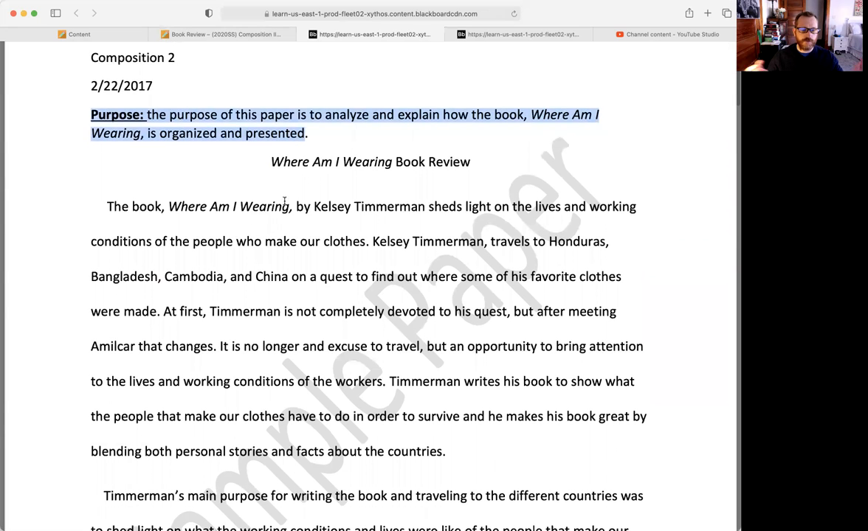
scroll("down", 3)
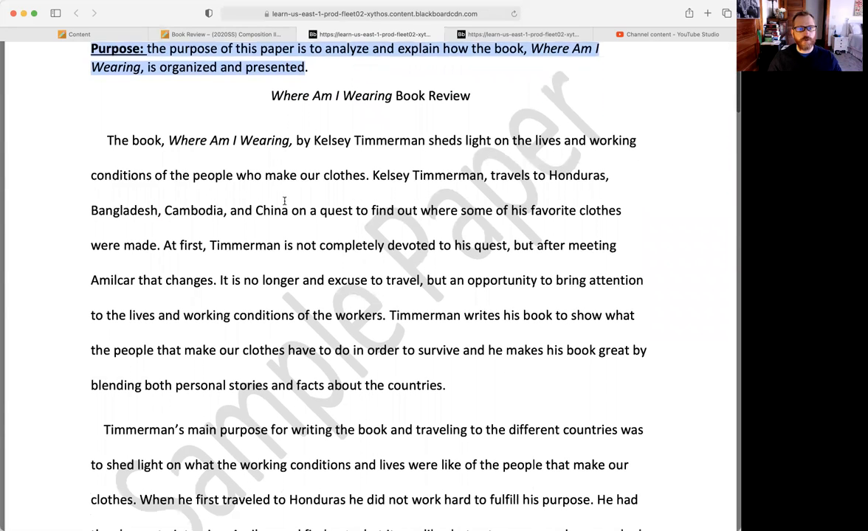
scroll("down", 3)
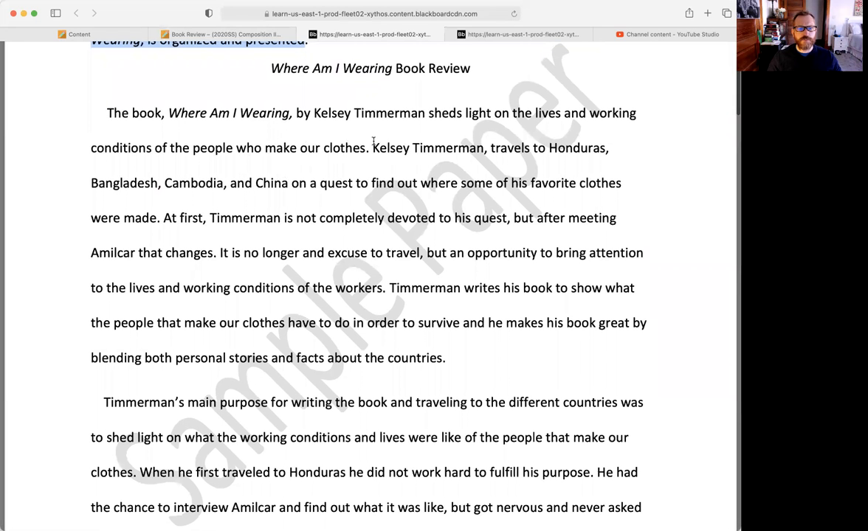
Highlight the sentences on Timmerman's travels and on personal stories and facts about the countries
left_click_drag(372, 147, 455, 252)
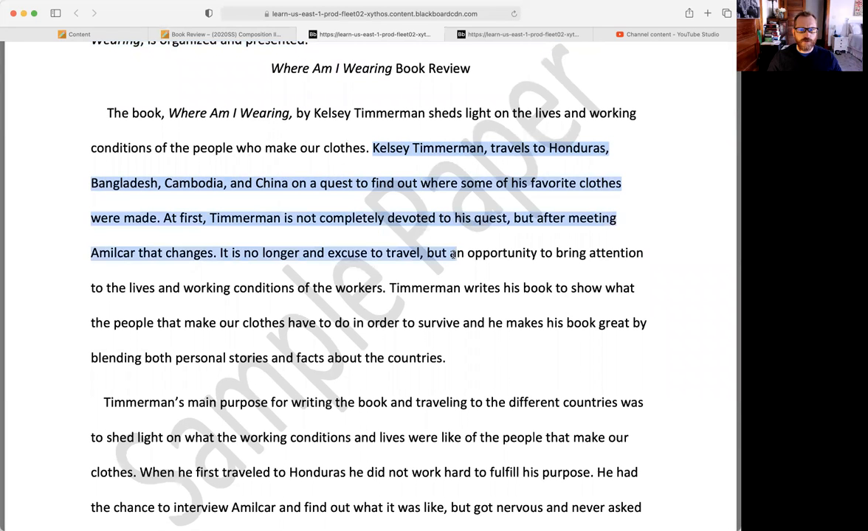
scroll("down", 3)
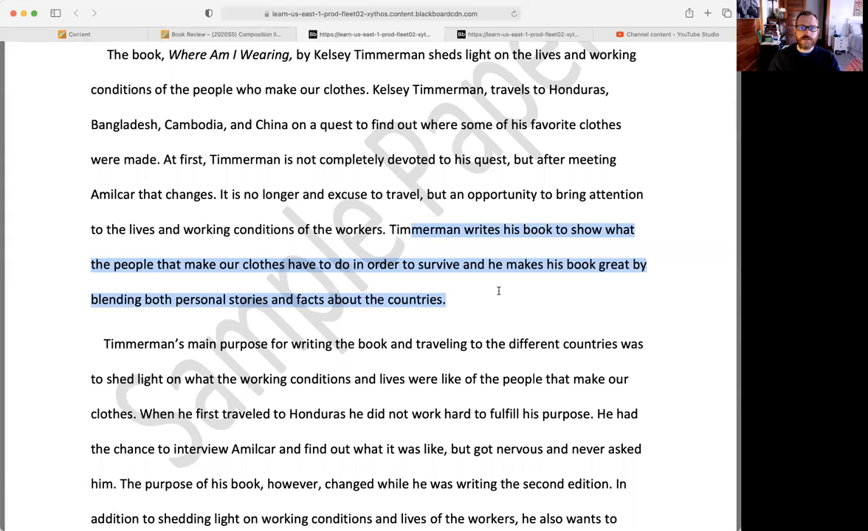
left_click(544, 269)
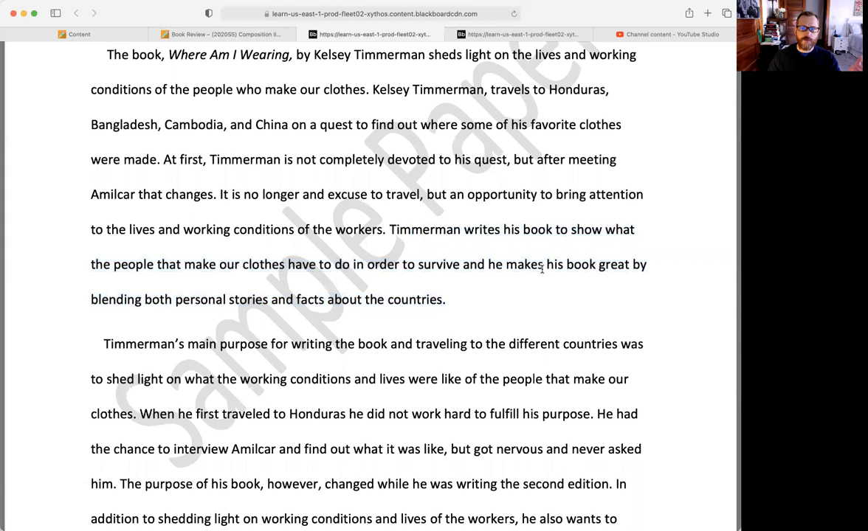
left_click_drag(545, 264, 646, 264)
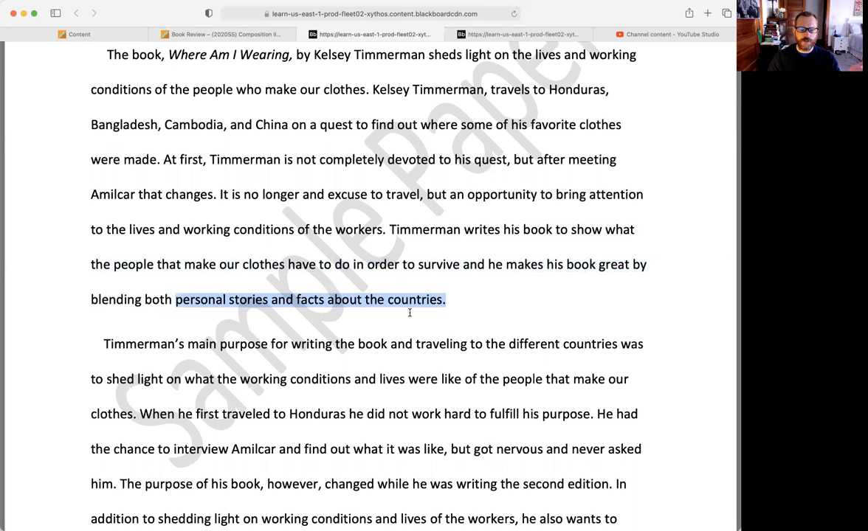
left_click(490, 313)
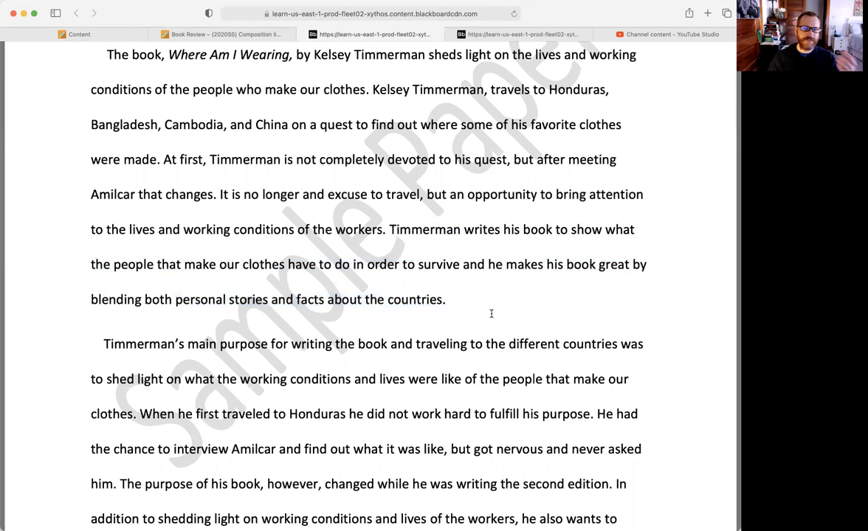
Highlight the sentence on blending stories with facts and move to the main-purpose paragraph
left_click_drag(566, 265, 648, 264)
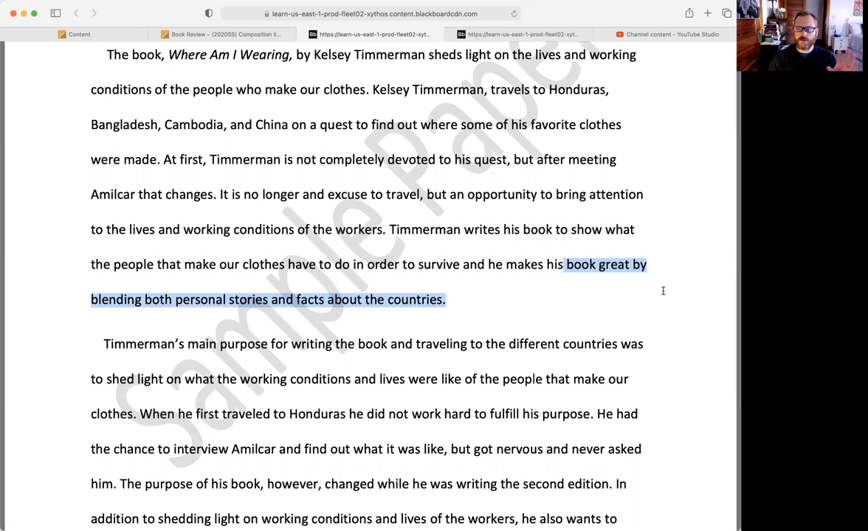
scroll("down", 3)
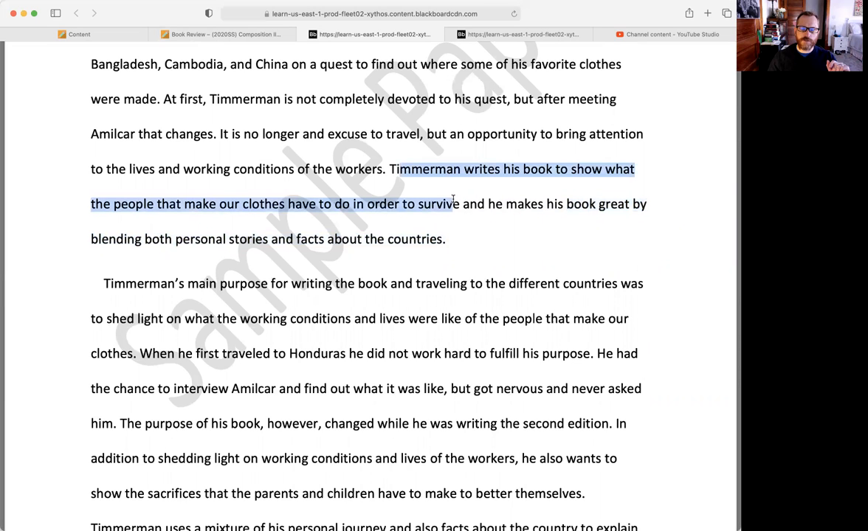
scroll("down", 3)
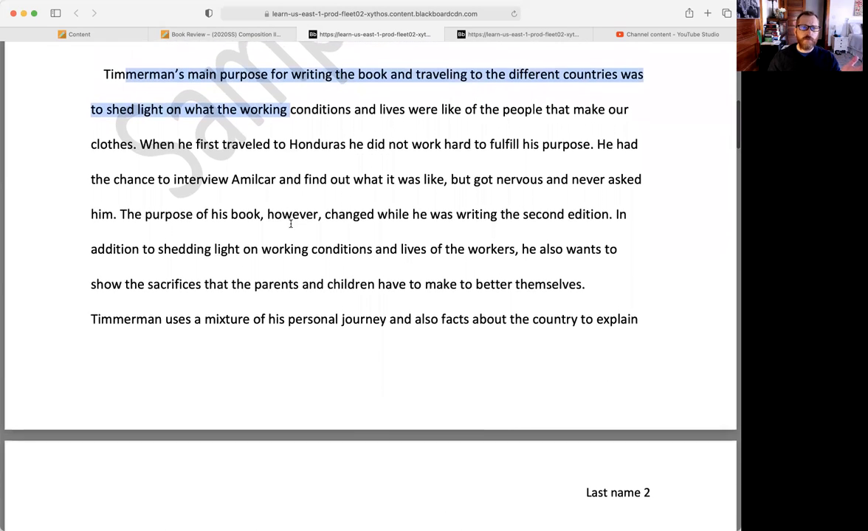
Highlight the sentences about traveling to two countries and mixing personal journey with history
scroll("down", 3)
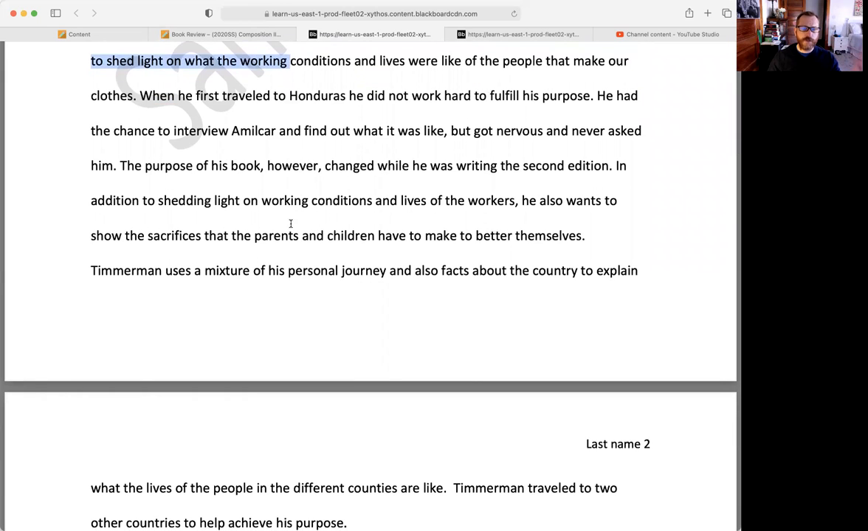
scroll("down", 3)
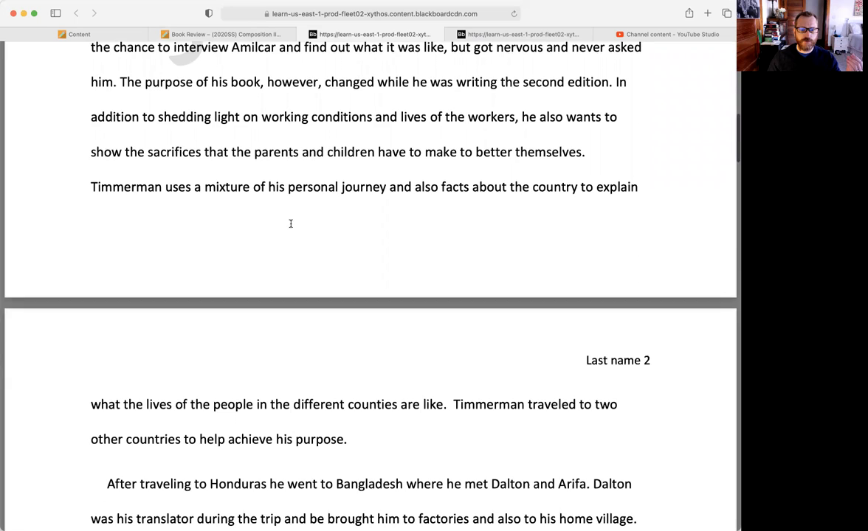
scroll("down", 3)
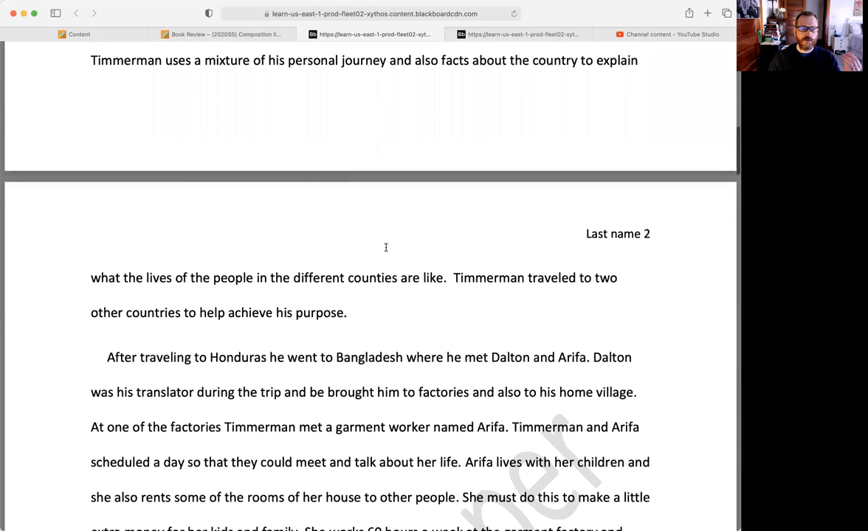
left_click_drag(456, 278, 347, 313)
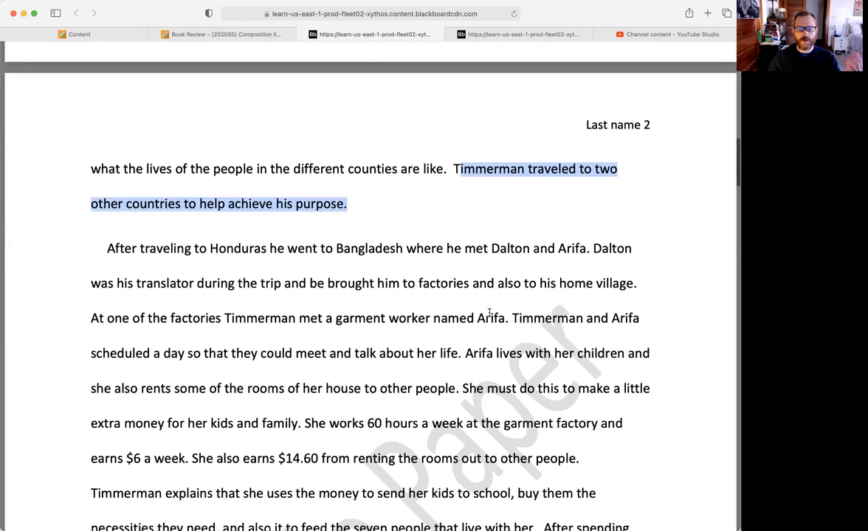
scroll("down", 3)
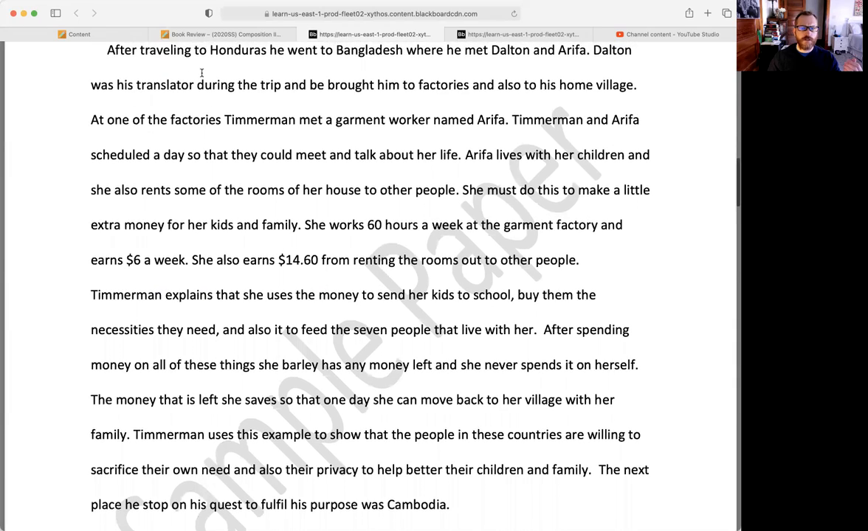
scroll("down", 3)
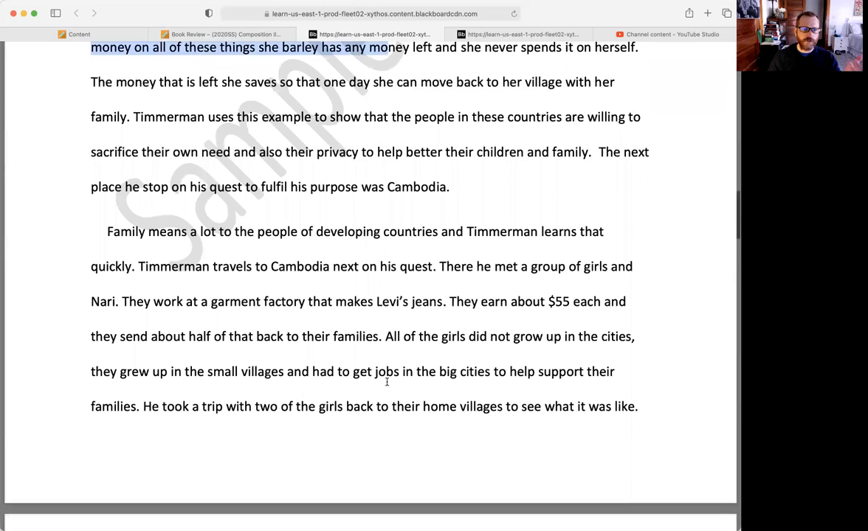
scroll("down", 3)
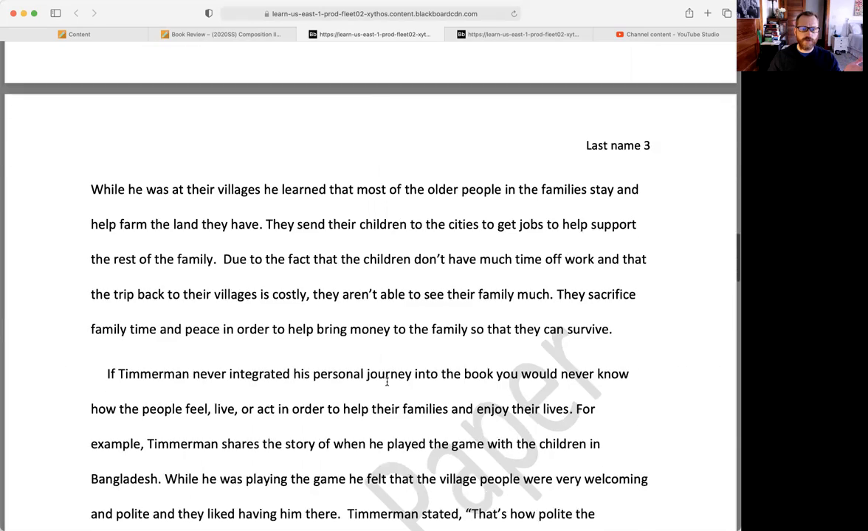
scroll("down", 3)
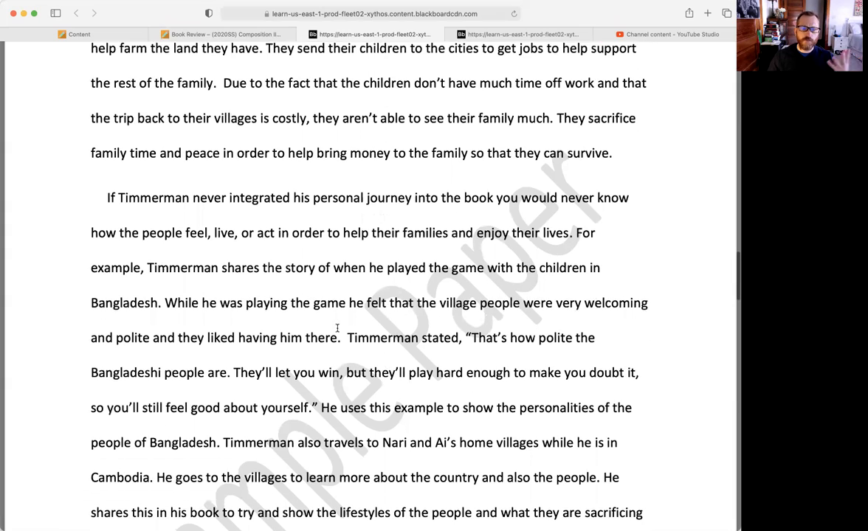
scroll("down", 3)
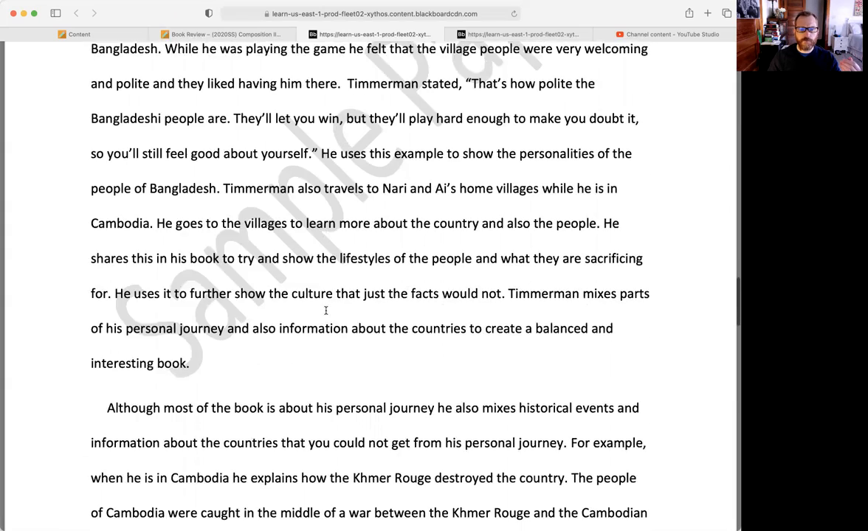
scroll("down", 3)
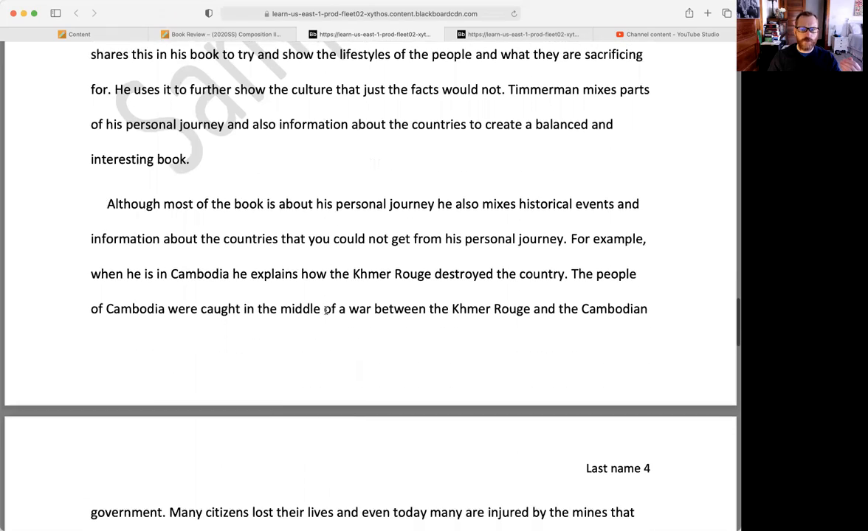
left_click_drag(107, 203, 426, 309)
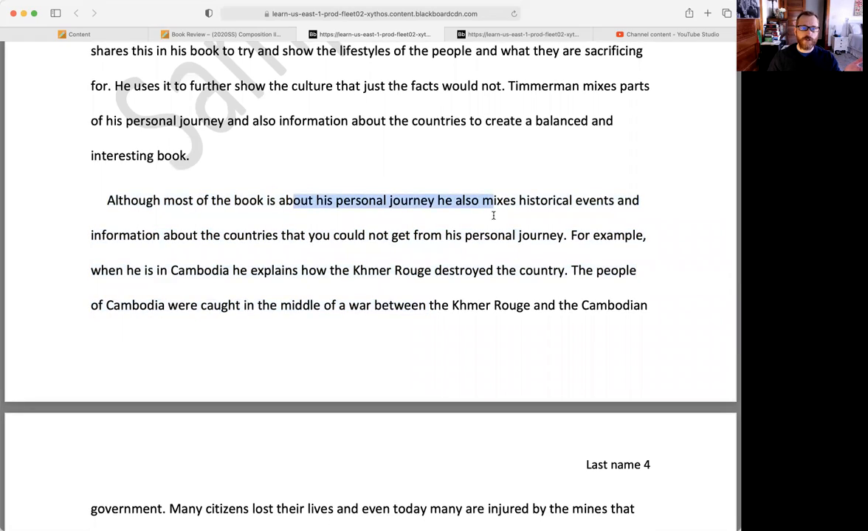
Read through the review's conclusion and move on to the second sample paper, Where Am I Wearing Learning Experiences
scroll("up", 3)
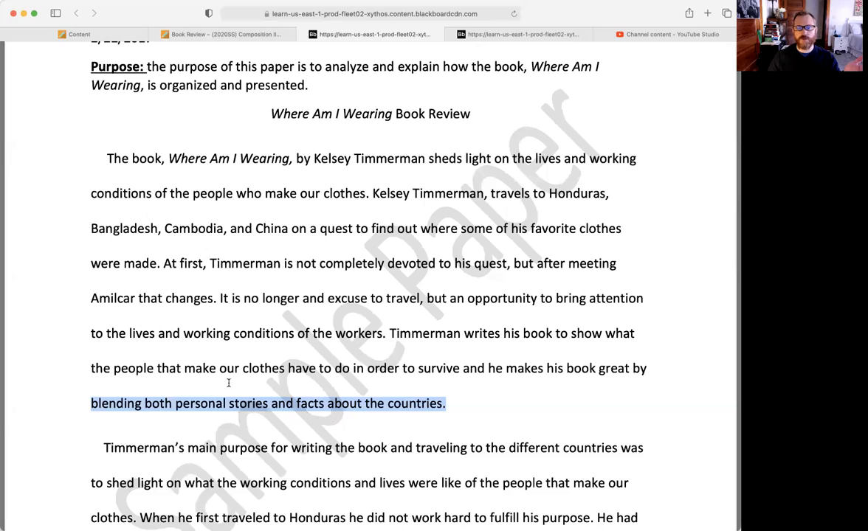
scroll("down", 3)
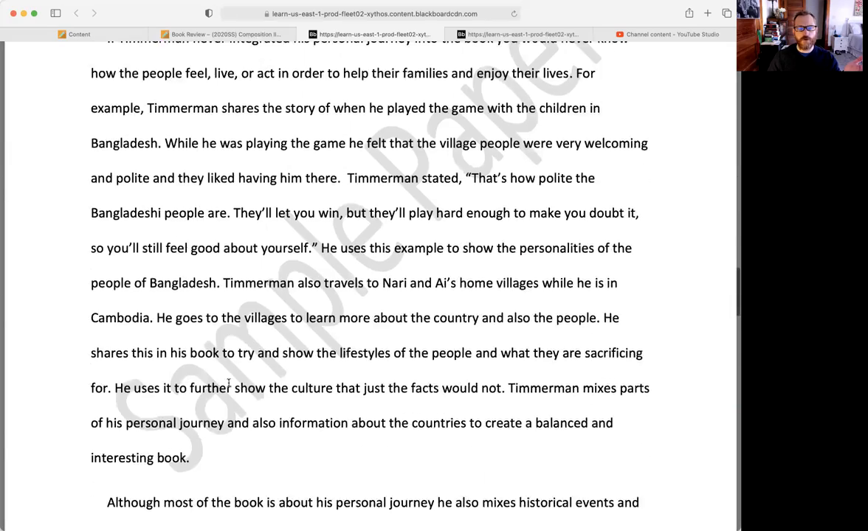
scroll("down", 3)
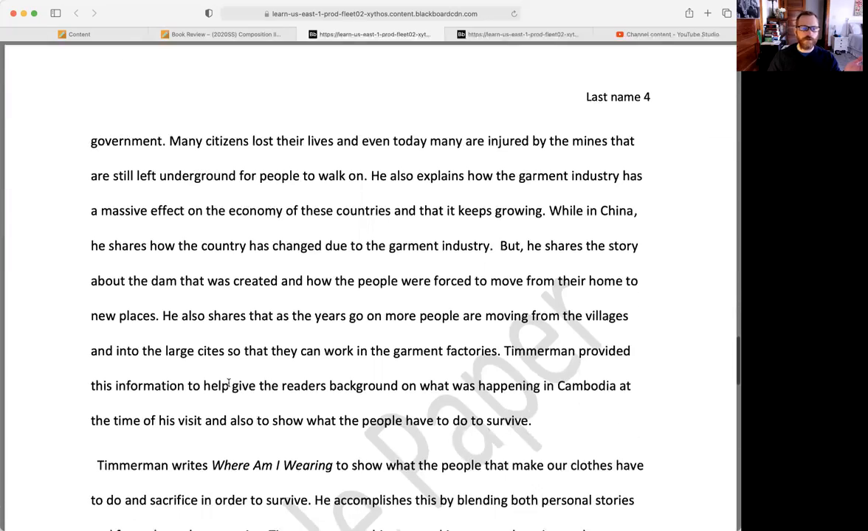
scroll("down", 3)
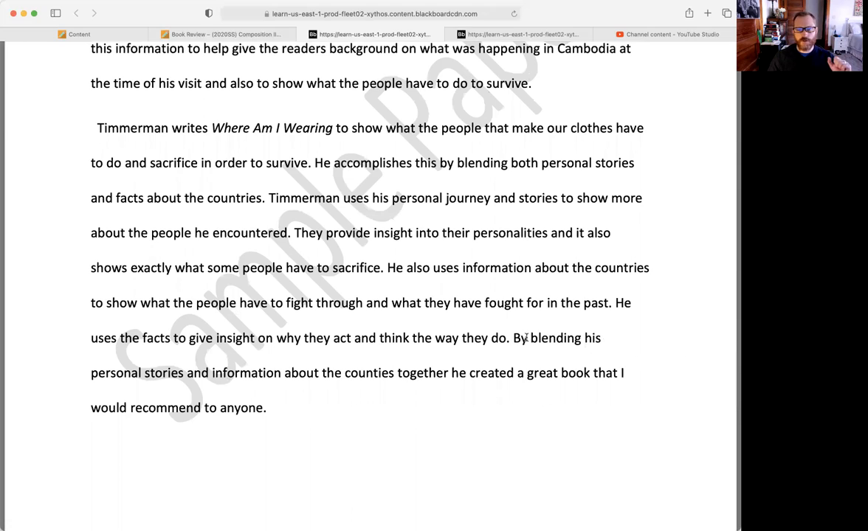
left_click_drag(530, 338, 590, 372)
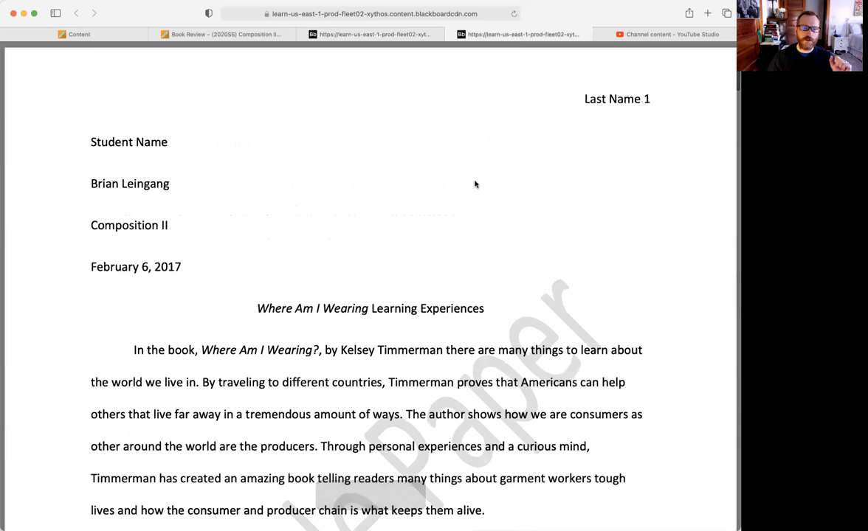
Highlight the intro's sentences on personal experiences and curiosity, helping others far away, and consumers depending on producers
scroll("down", 3)
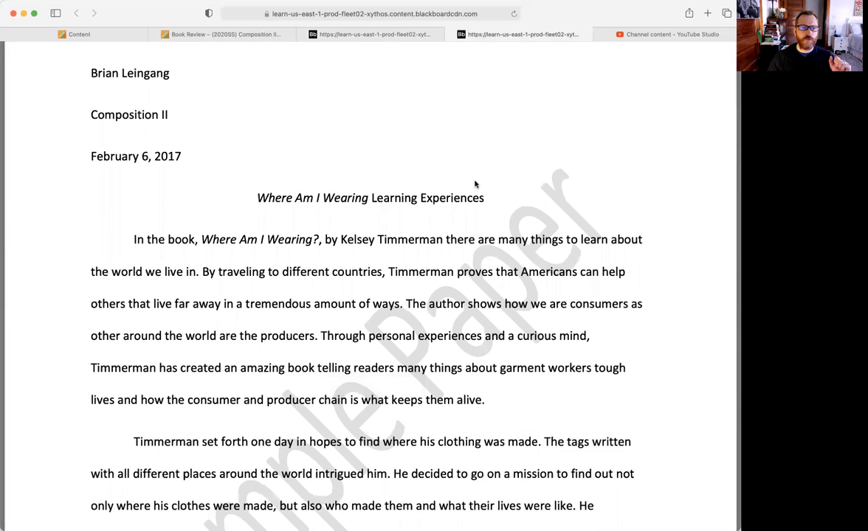
scroll("down", 3)
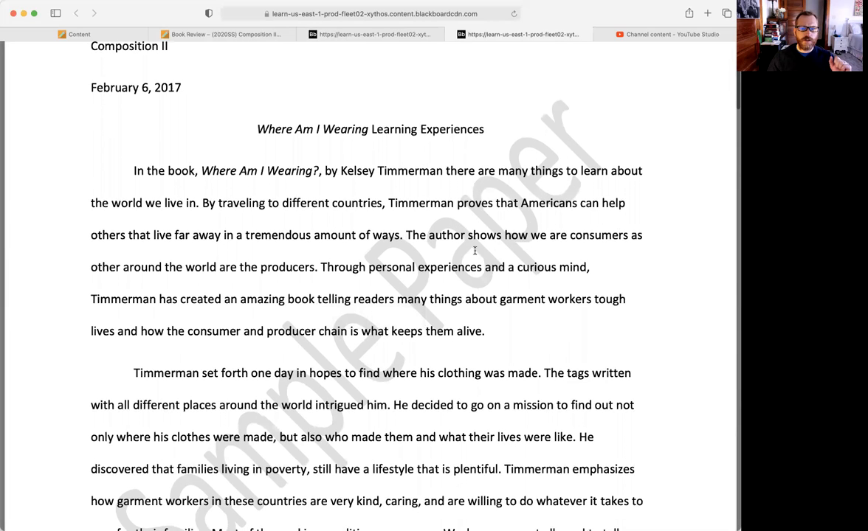
left_click_drag(322, 267, 496, 298)
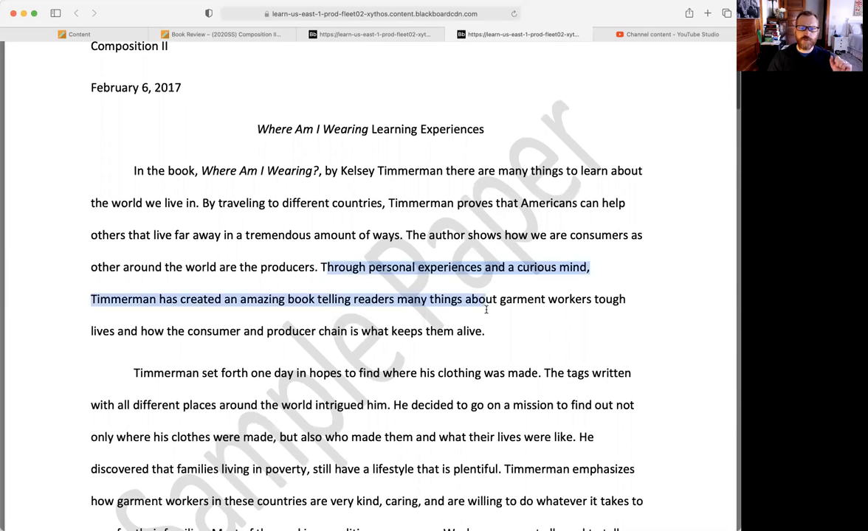
left_click_drag(463, 298, 484, 331)
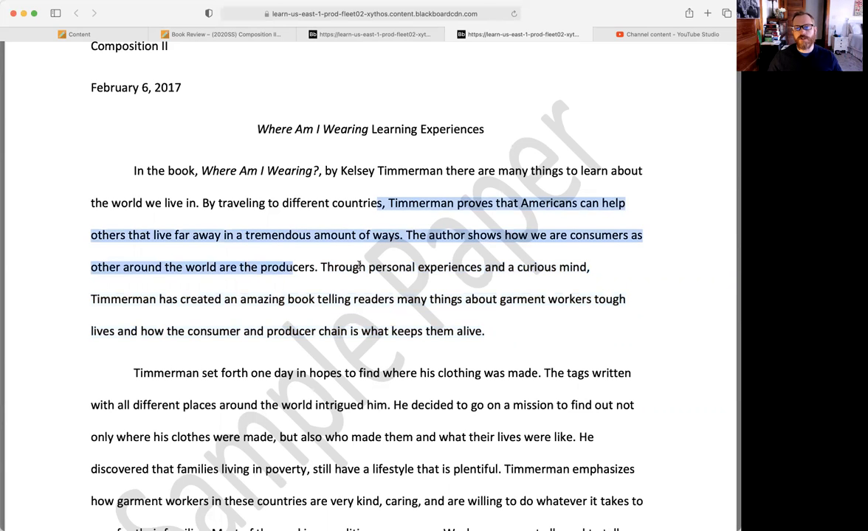
mouse_move(333, 239)
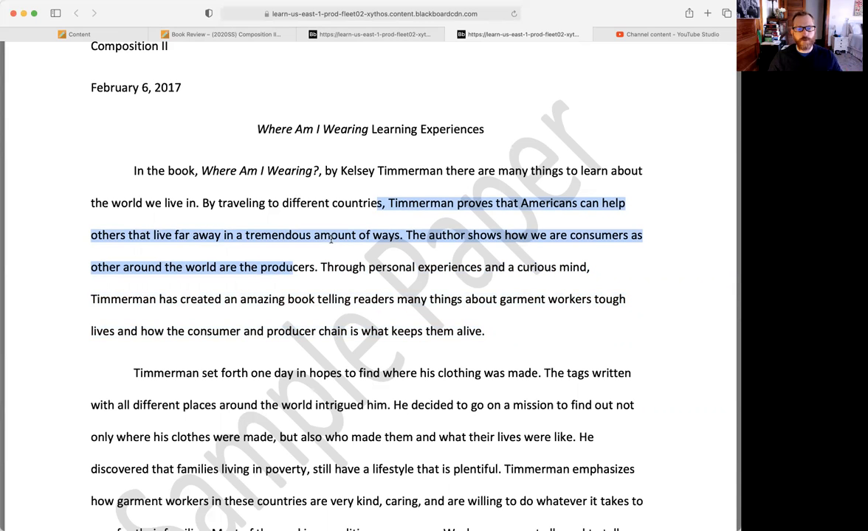
scroll("down", 3)
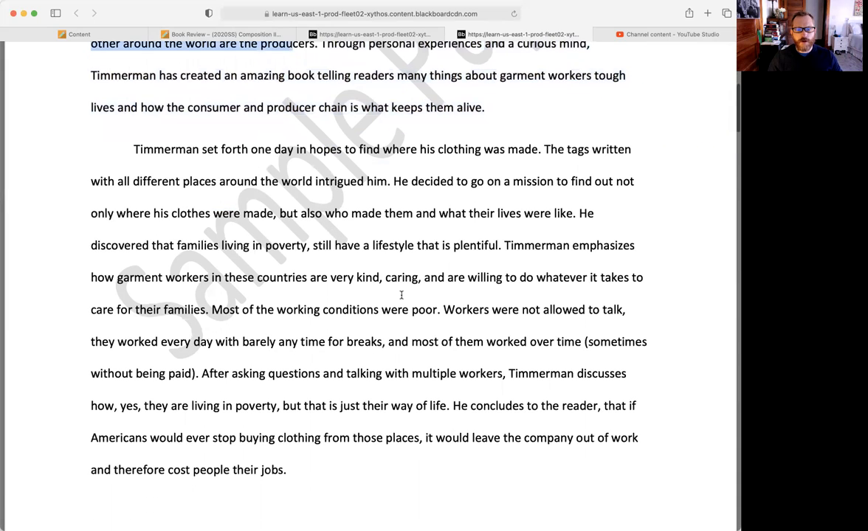
scroll("down", 3)
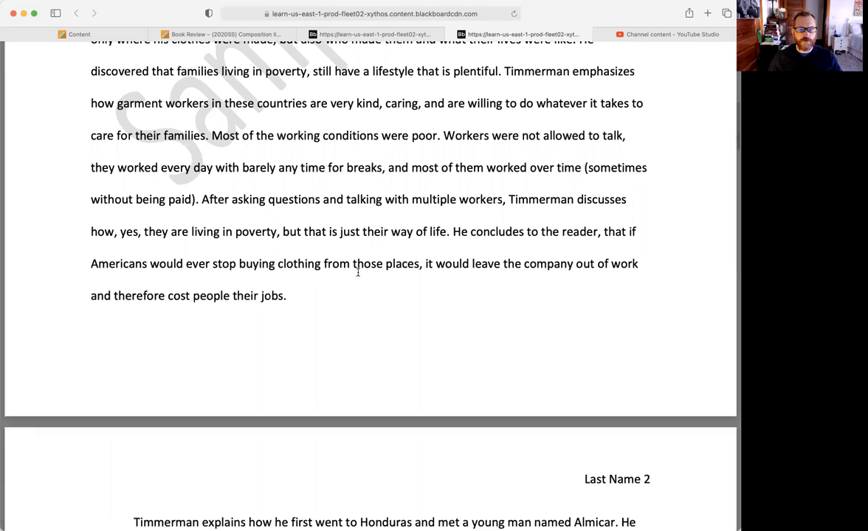
scroll("down", 3)
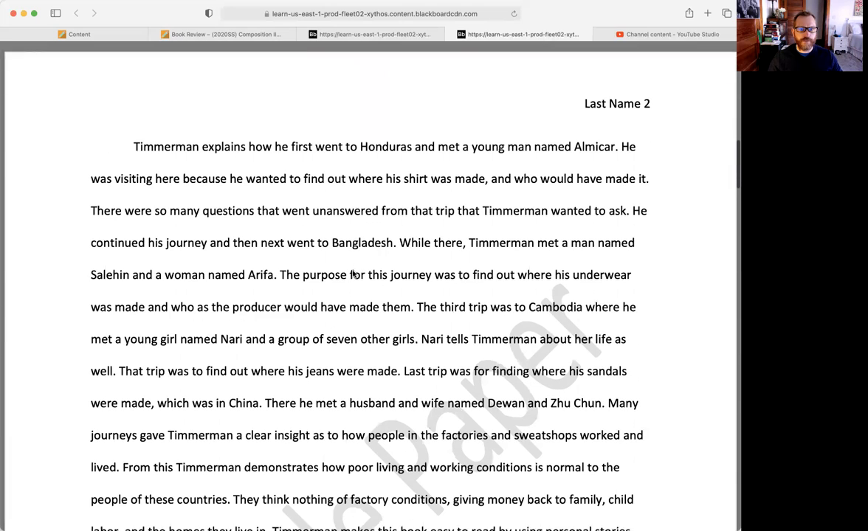
scroll("down", 3)
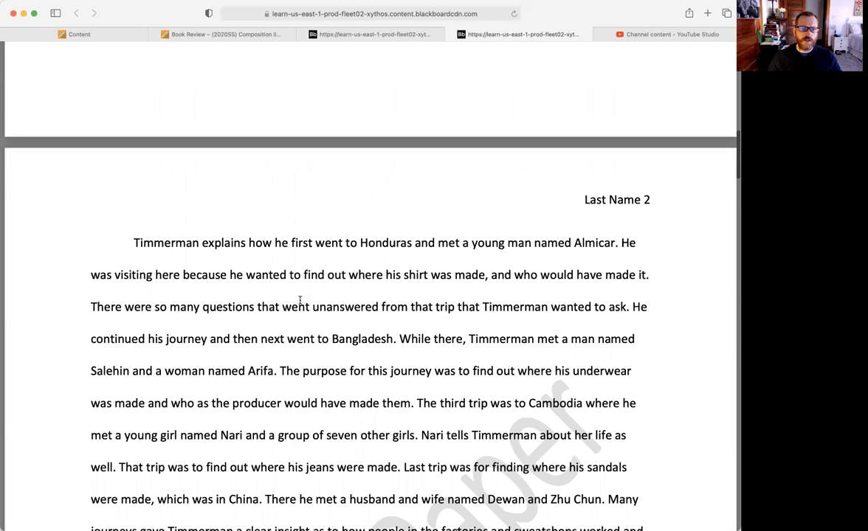
mouse_move(341, 267)
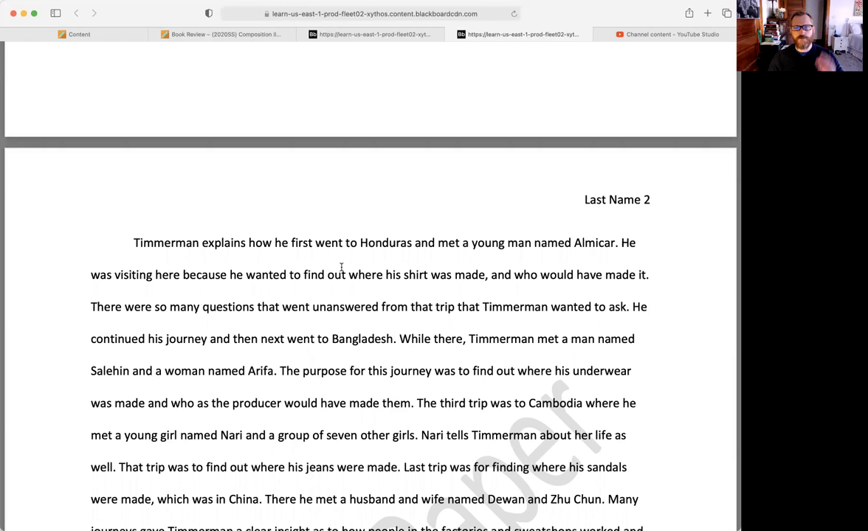
mouse_move(383, 292)
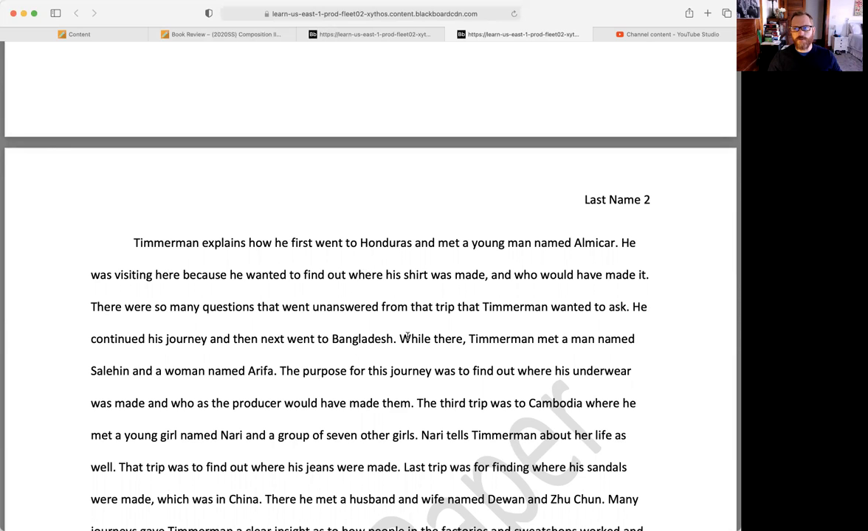
Mark the consumer-chain example sentence and the paragraph's opening word 'With', then continue to the closing recommendation
scroll("down", 3)
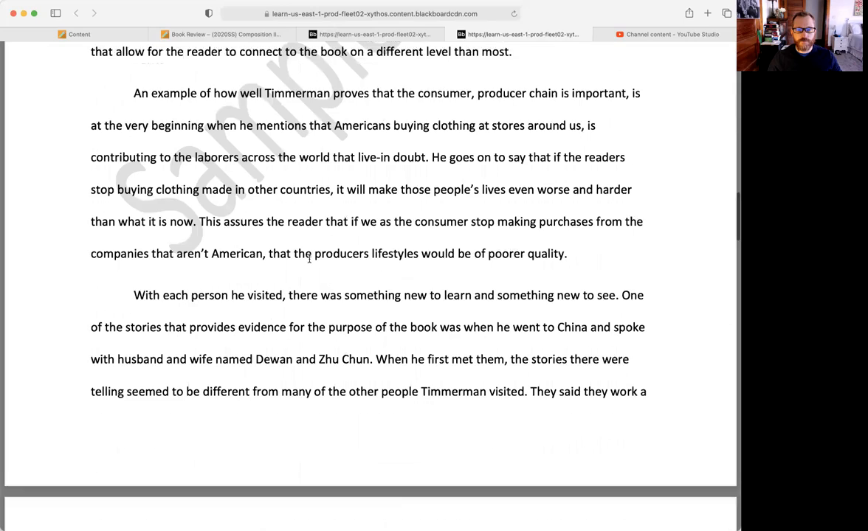
scroll("down", 3)
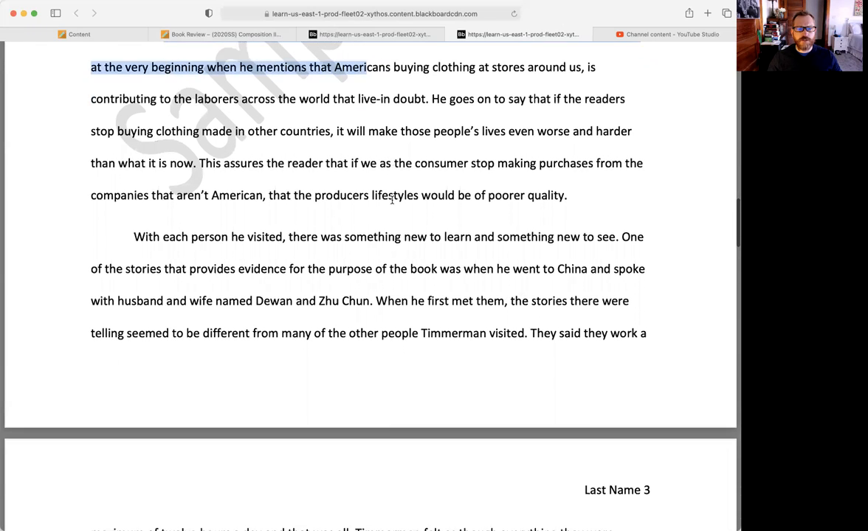
scroll("down", 3)
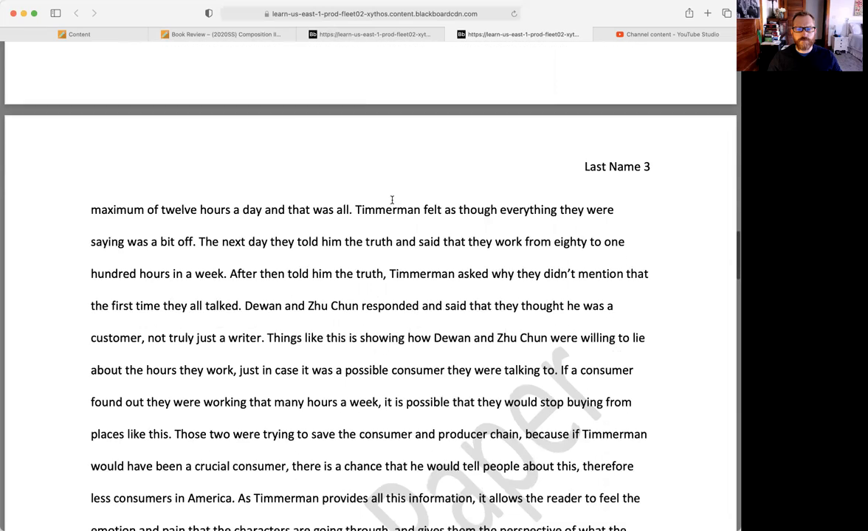
scroll("down", 3)
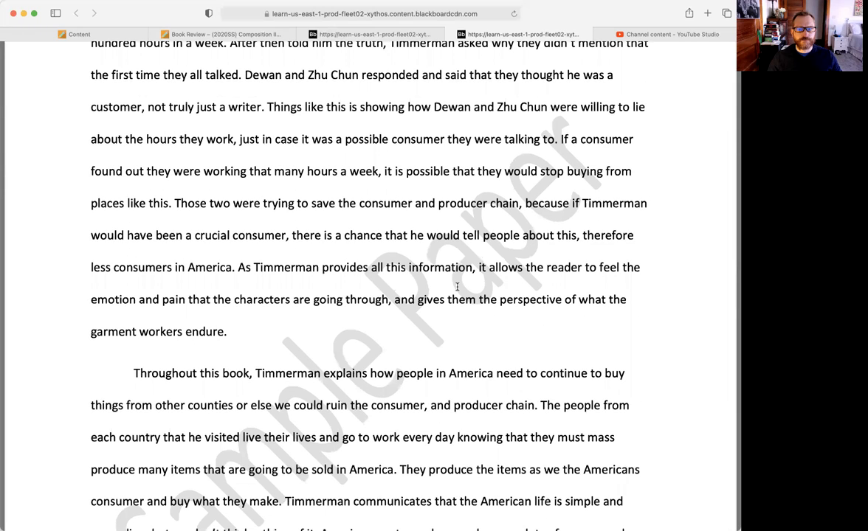
left_click_drag(386, 268, 513, 298)
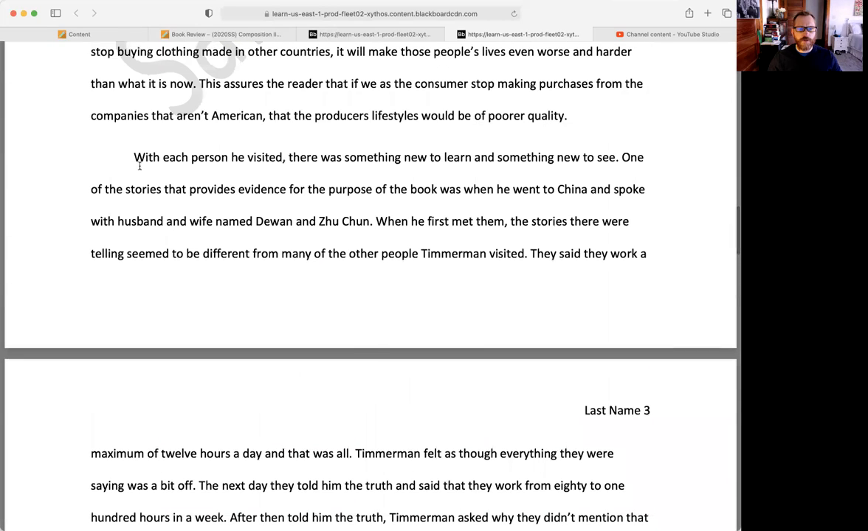
double_click(145, 156)
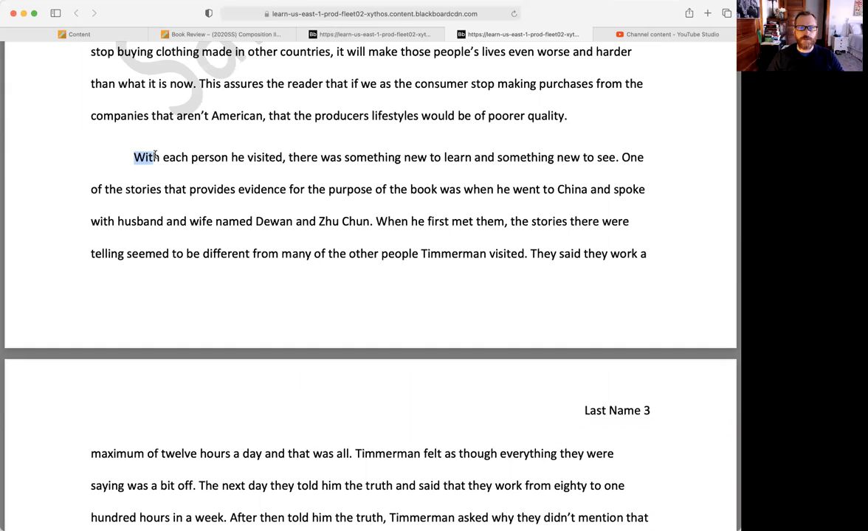
mouse_move(213, 167)
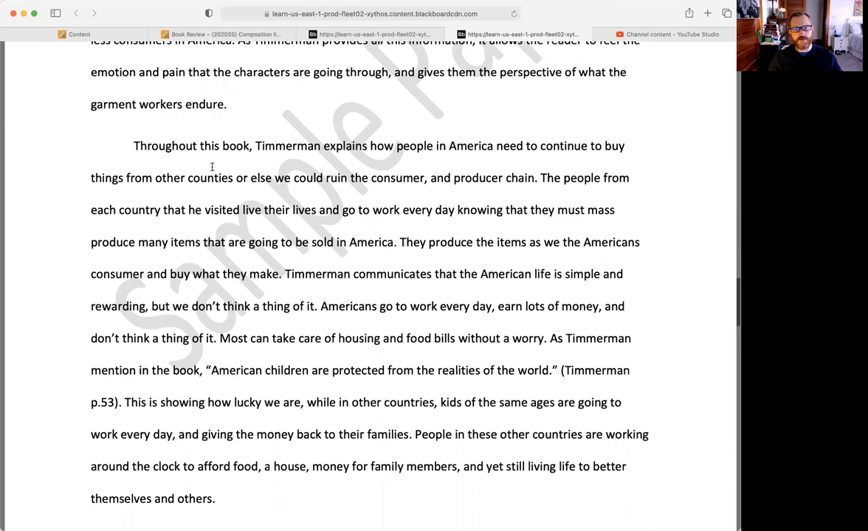
scroll("down", 3)
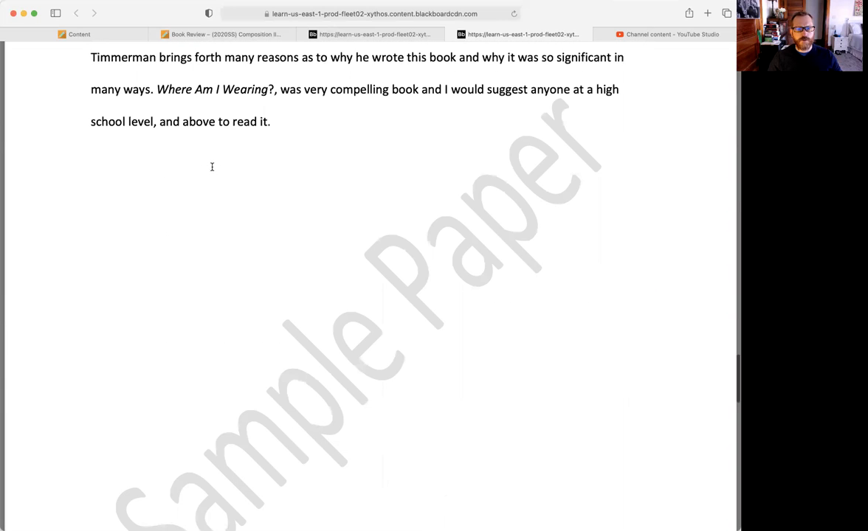